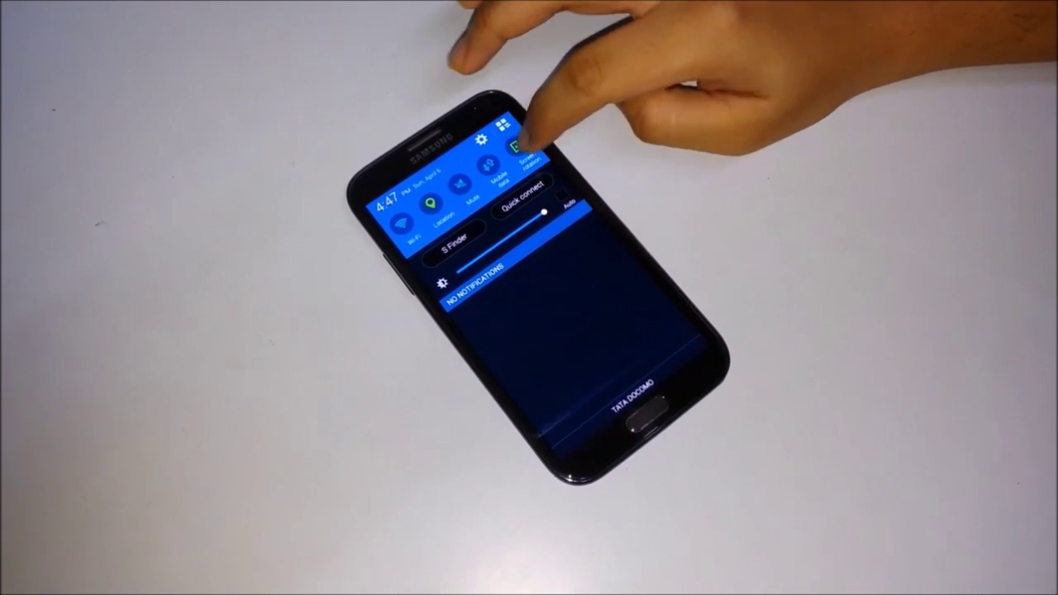
# Open Settings from the notification panel's gear icon, then the Display page.
pyautogui.click(507, 134)
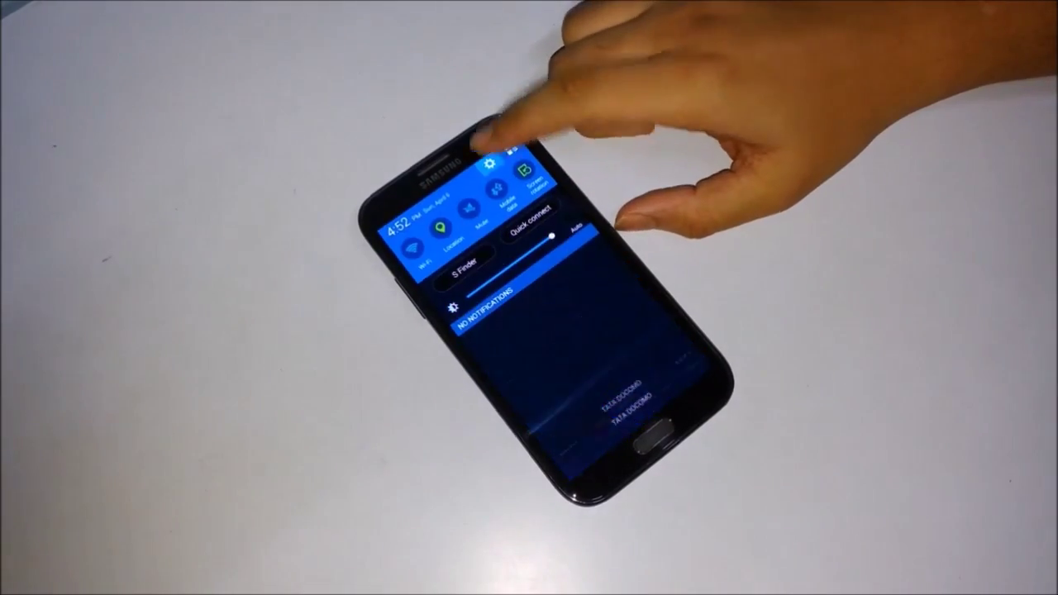
pyautogui.click(491, 166)
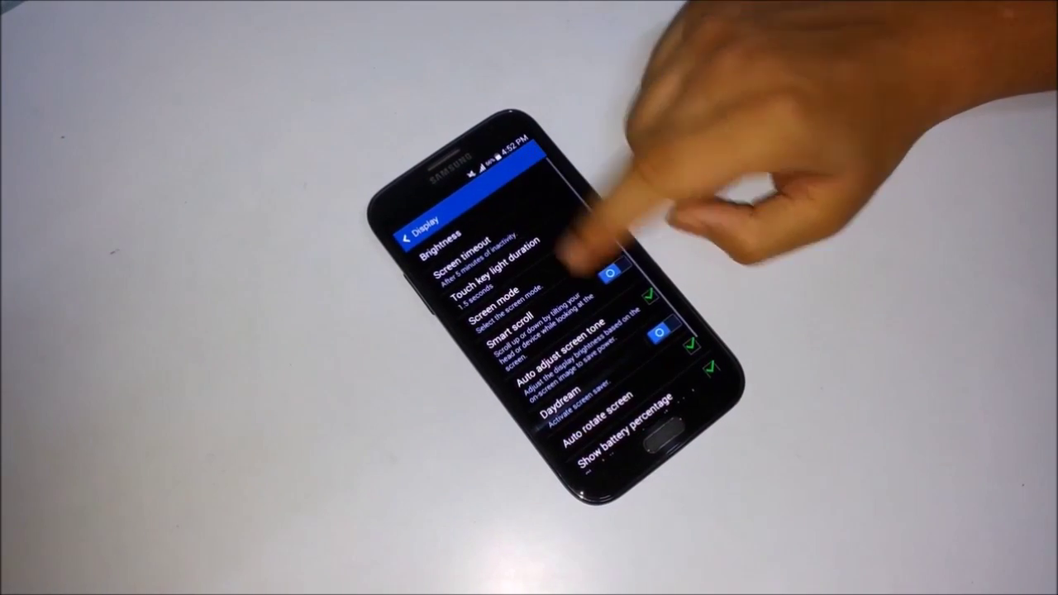
# Scroll down the Settings grid to the Motion section and open Motions and gestures.
pyautogui.scroll(-3)
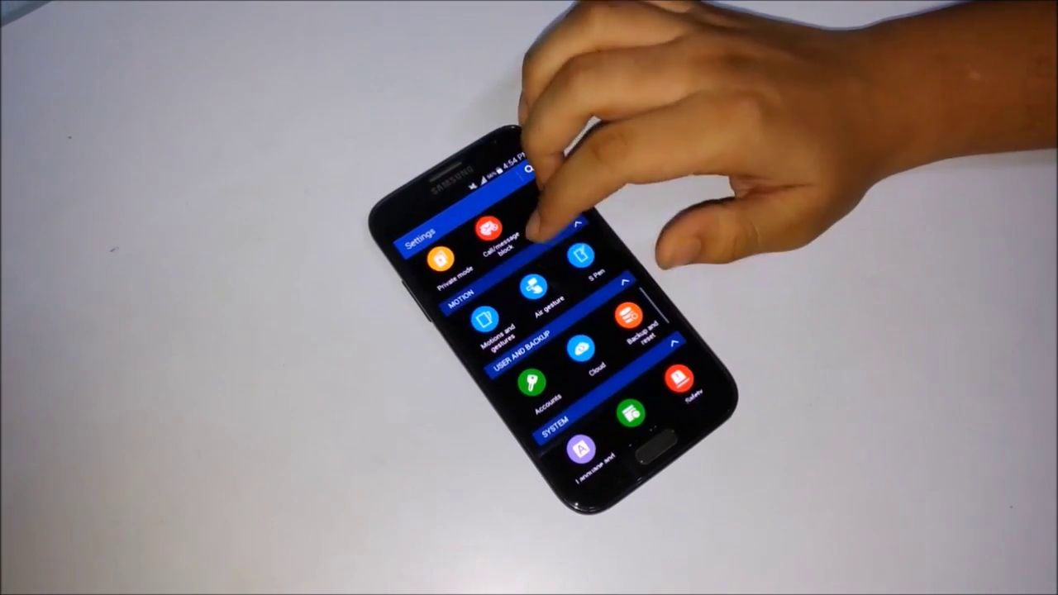
pyautogui.click(466, 320)
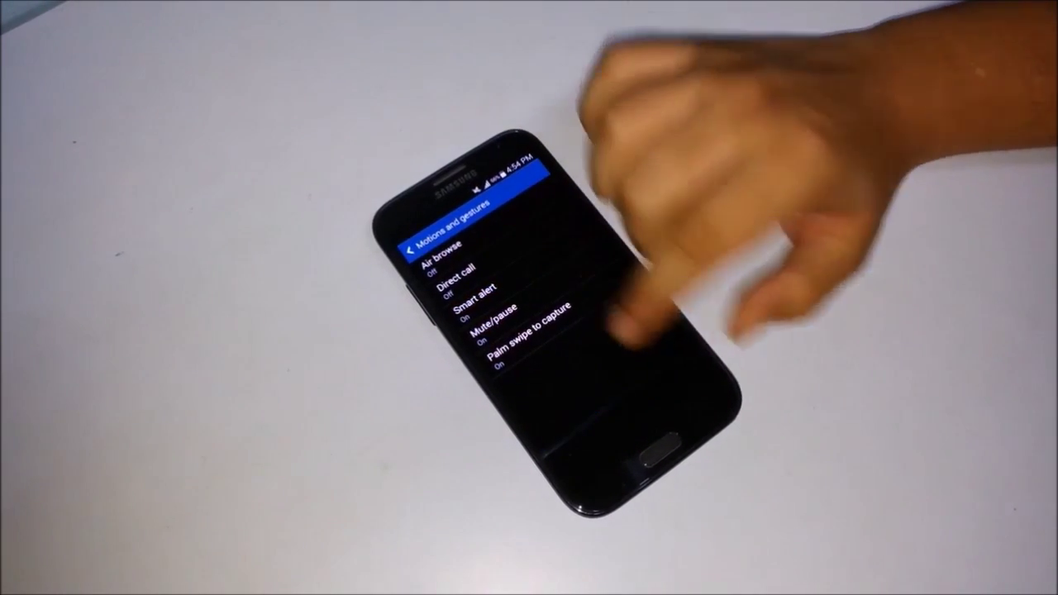